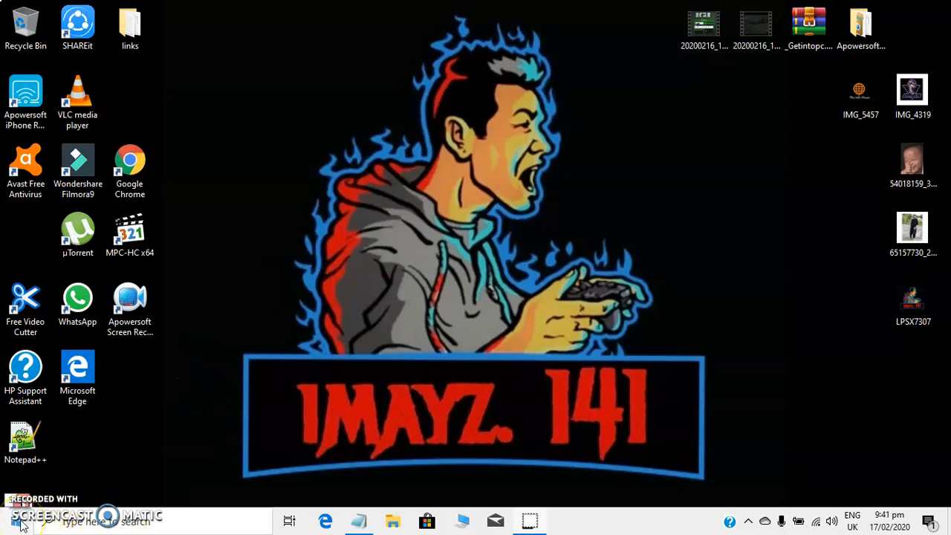
Step: Launch Run from the Start menu and submit 'temp' to open the Windows Temp folder
left_click(11, 520)
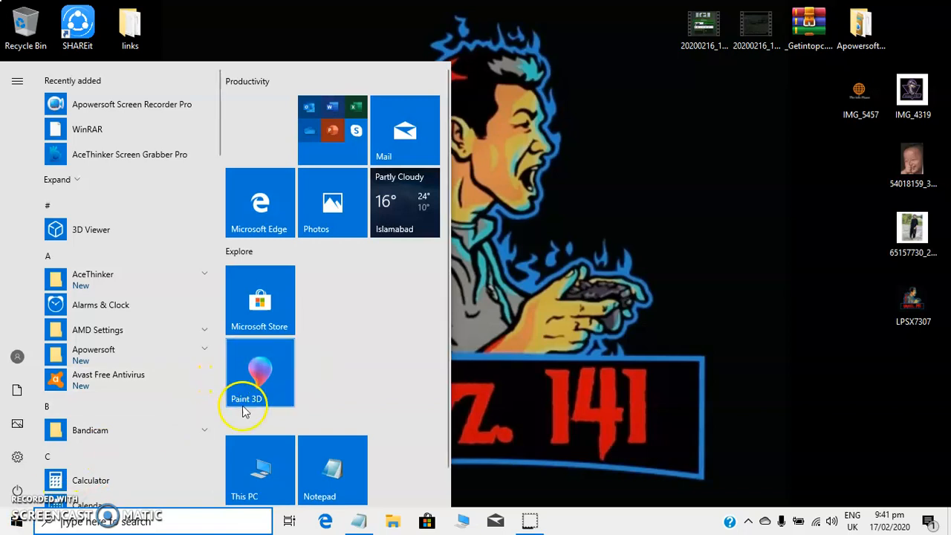
type("run")
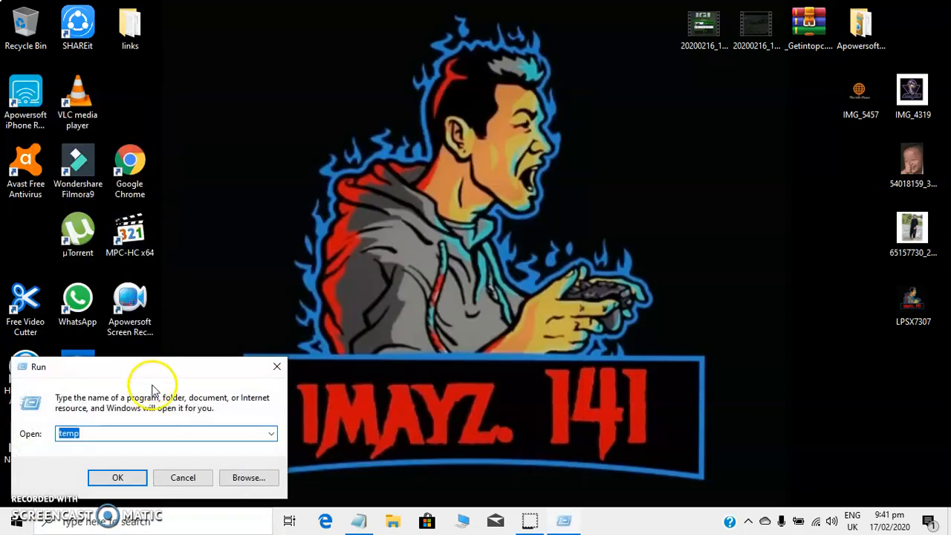
left_click(119, 433)
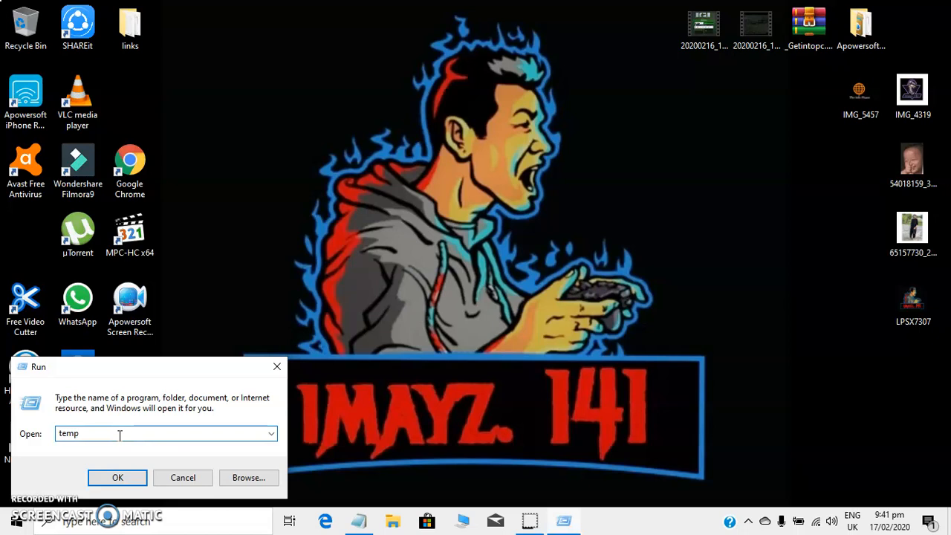
left_click(118, 478)
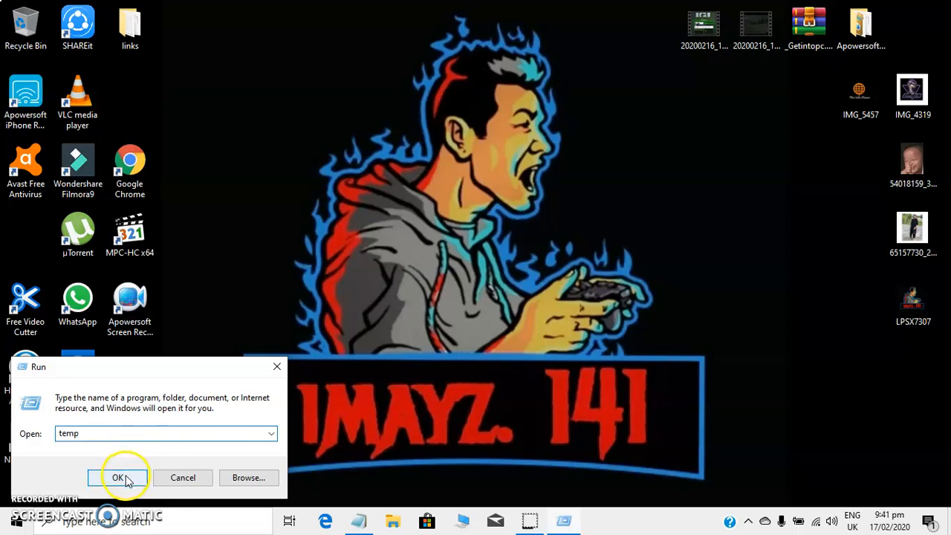
Step: Select all 274 items in Windows Temp and confirm permanent deletion
left_click(118, 477)
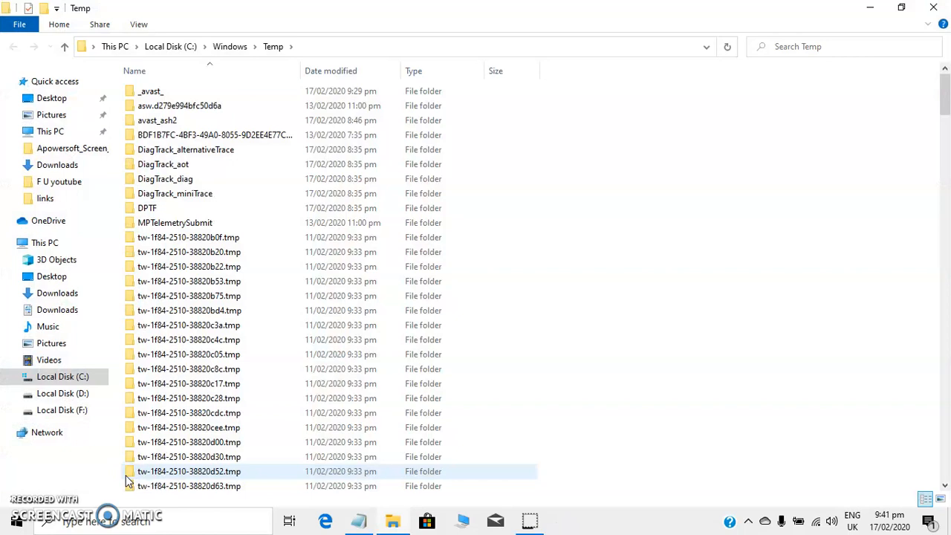
mouse_move(590, 264)
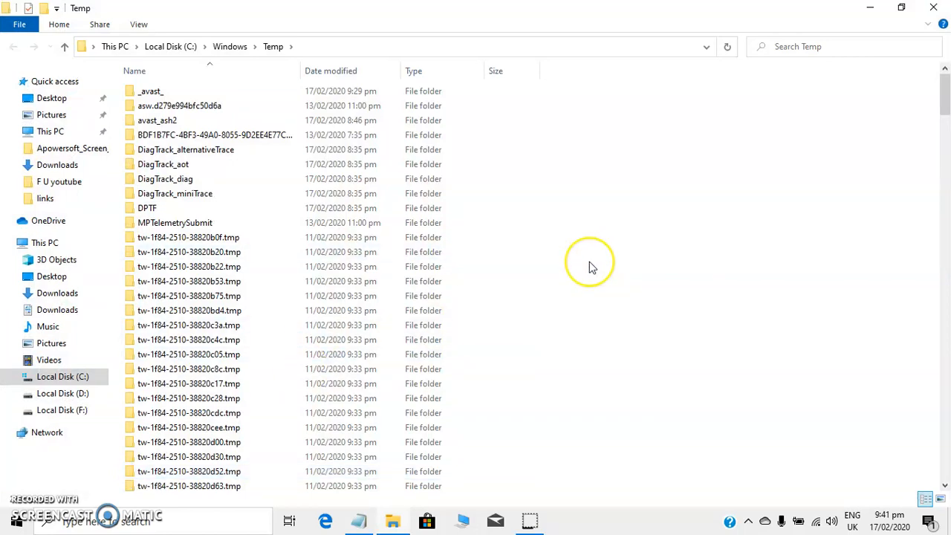
key("ctrl+a")
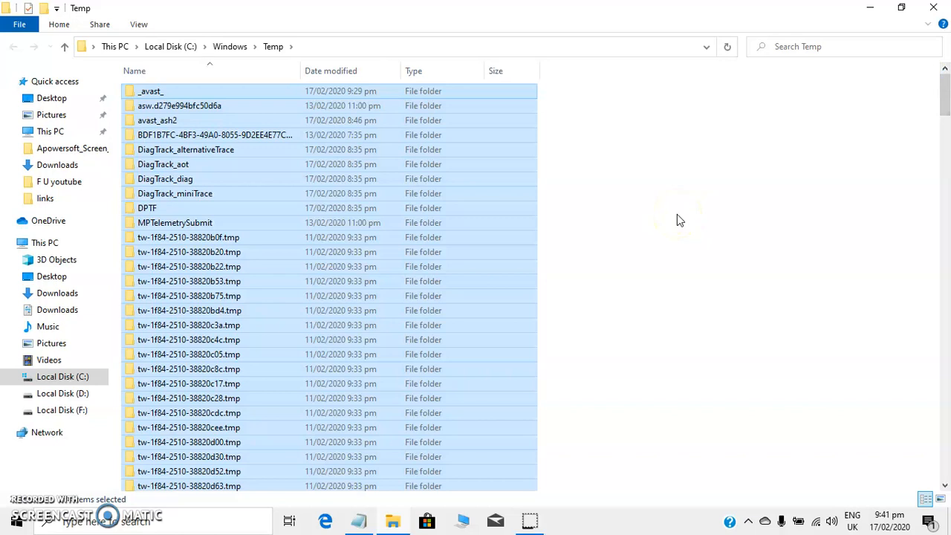
key("Delete")
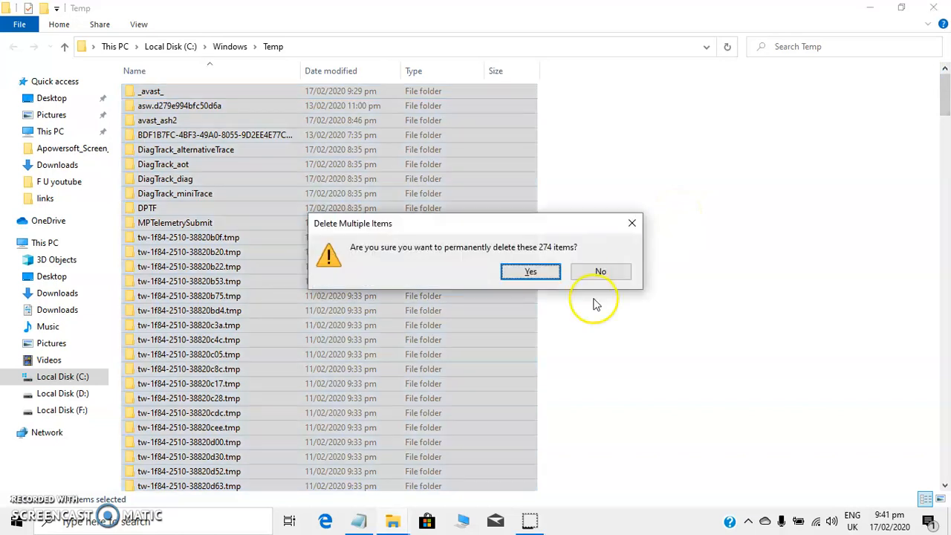
left_click(530, 272)
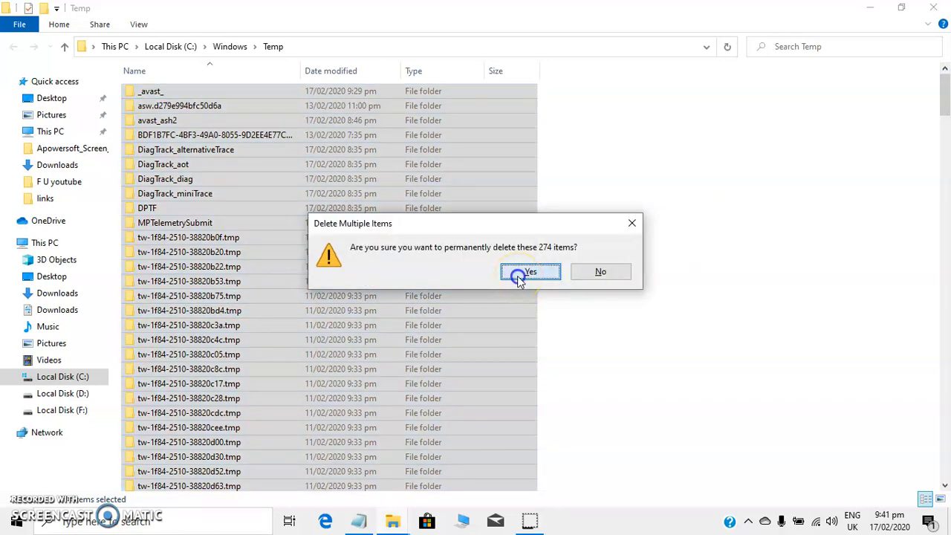
left_click(529, 271)
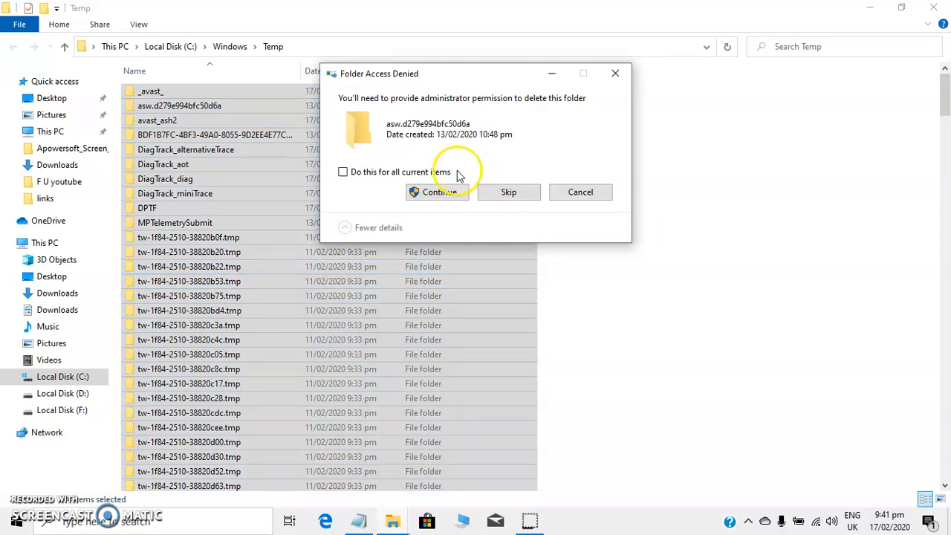
Step: Skip the admin-protected and in-use items, then close the Temp window
left_click(509, 192)
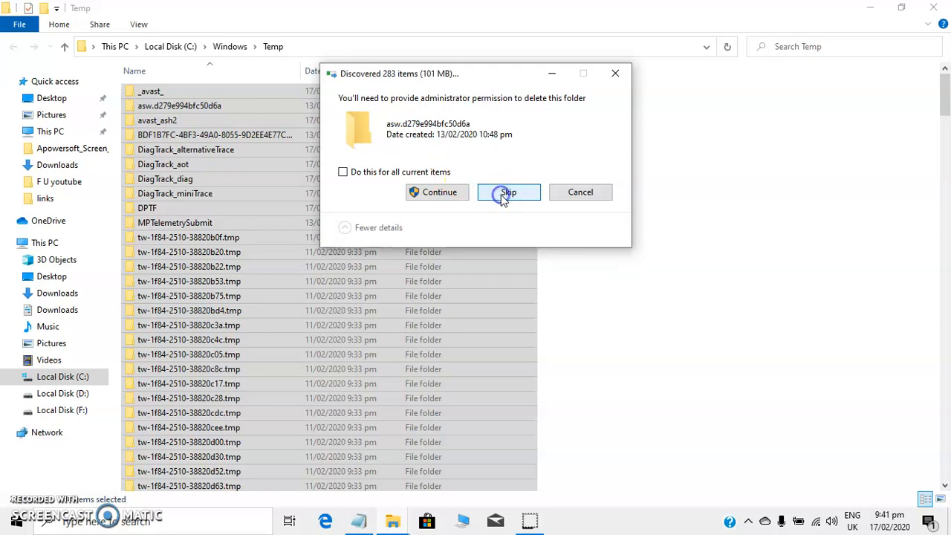
left_click(508, 192)
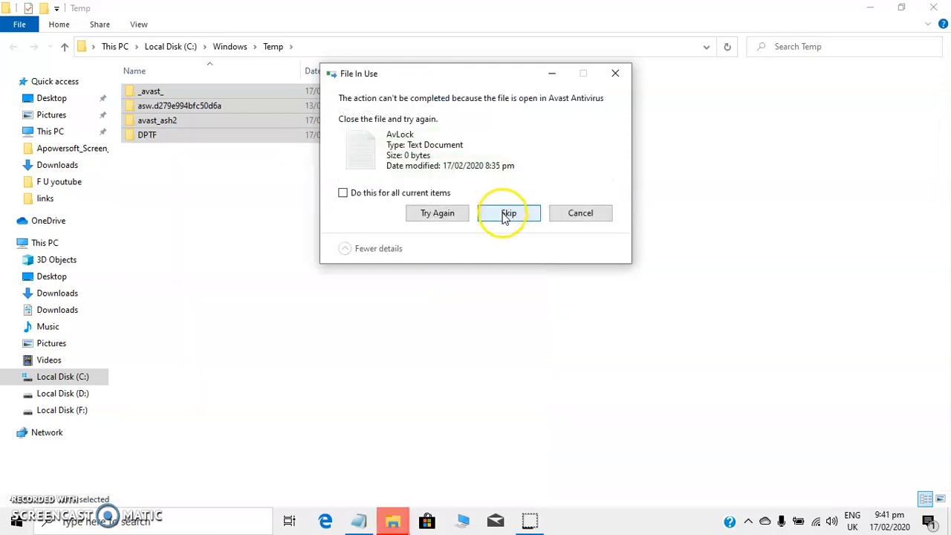
left_click(509, 213)
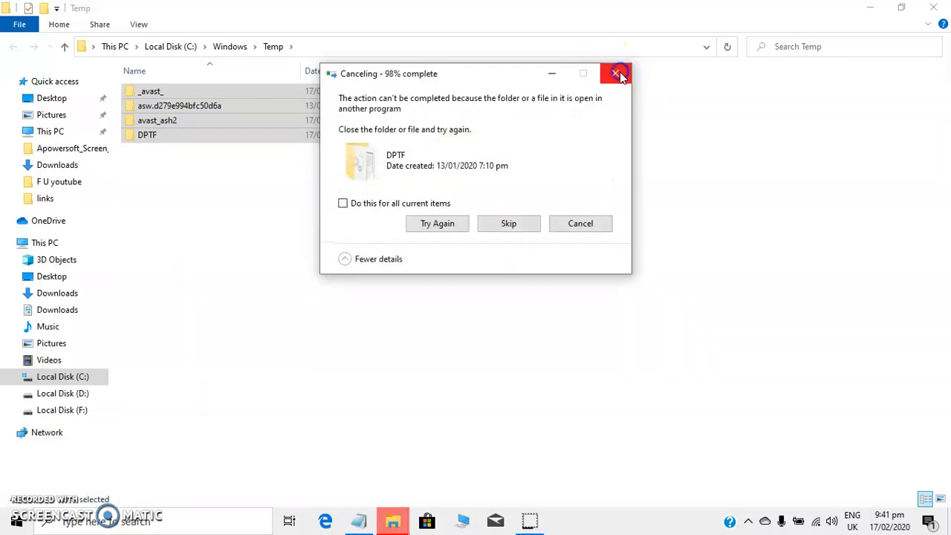
left_click(618, 73)
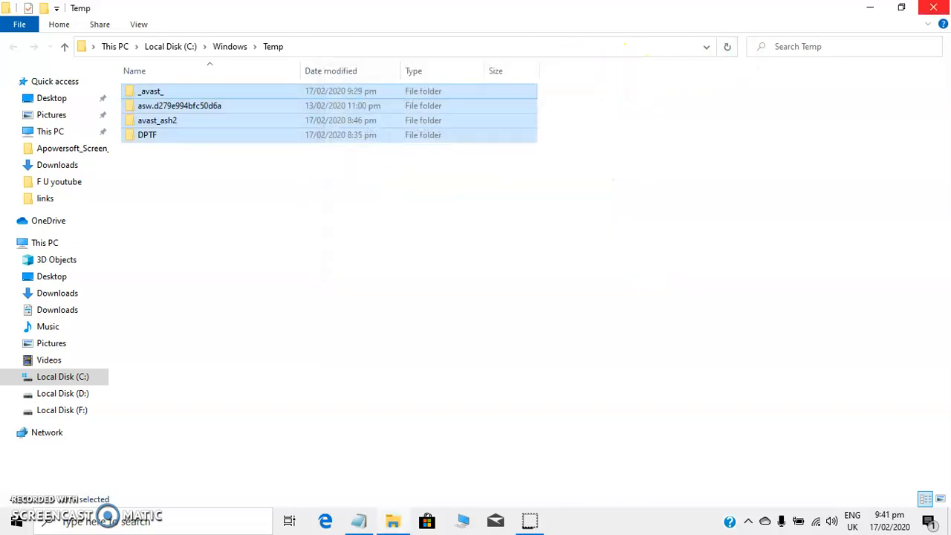
left_click(933, 7)
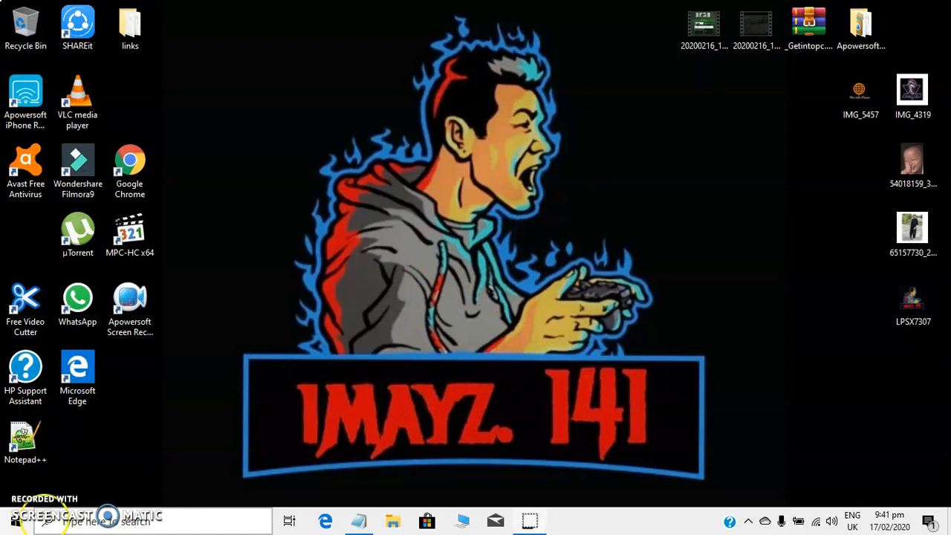
Step: Run %temp% from the Start menu's Run box to open the user Temp folder
left_click(10, 520)
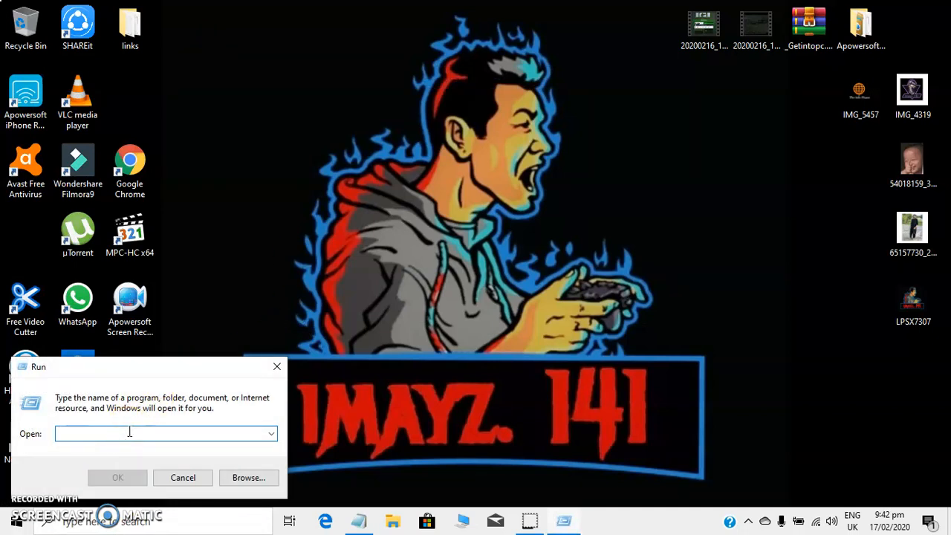
type("%")
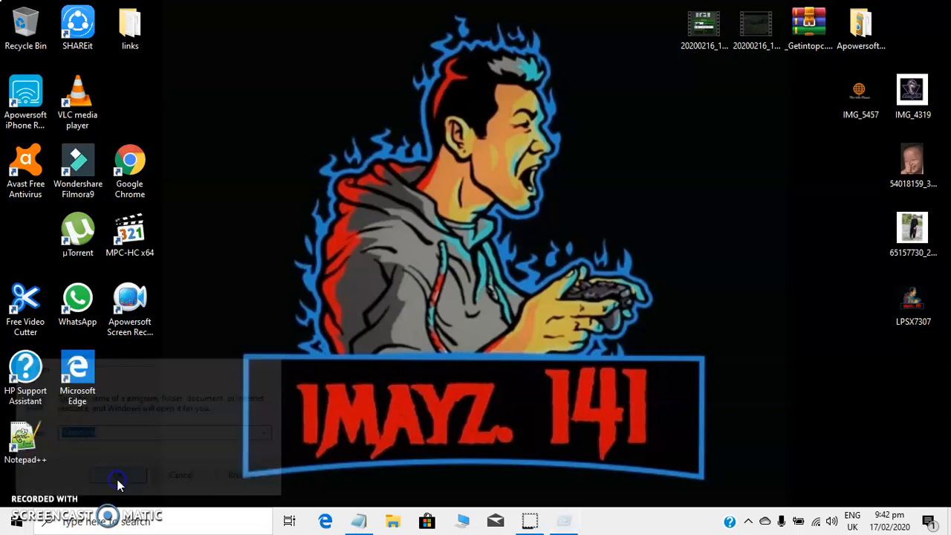
left_click(118, 476)
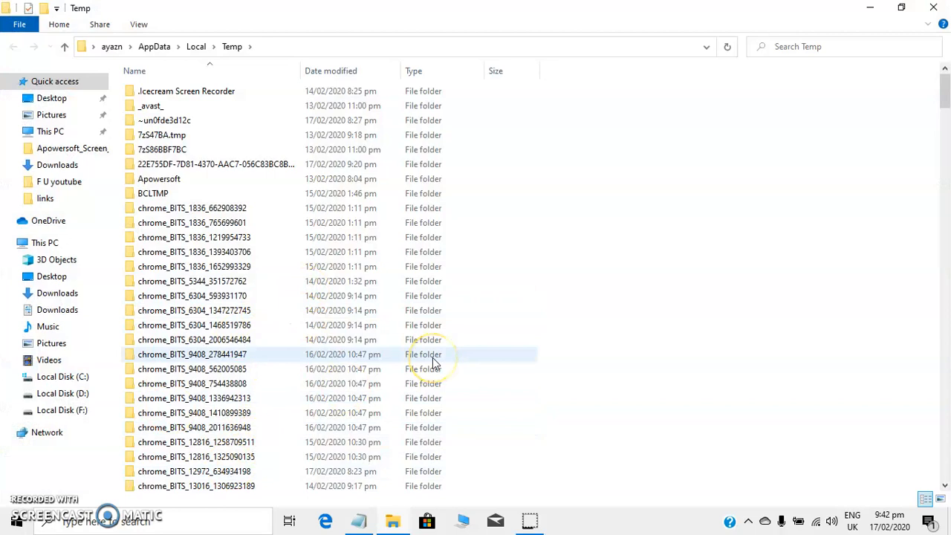
Step: Permanently delete all 327 user Temp items, skipping the protected msdtadmin folder
key("ctrl+a")
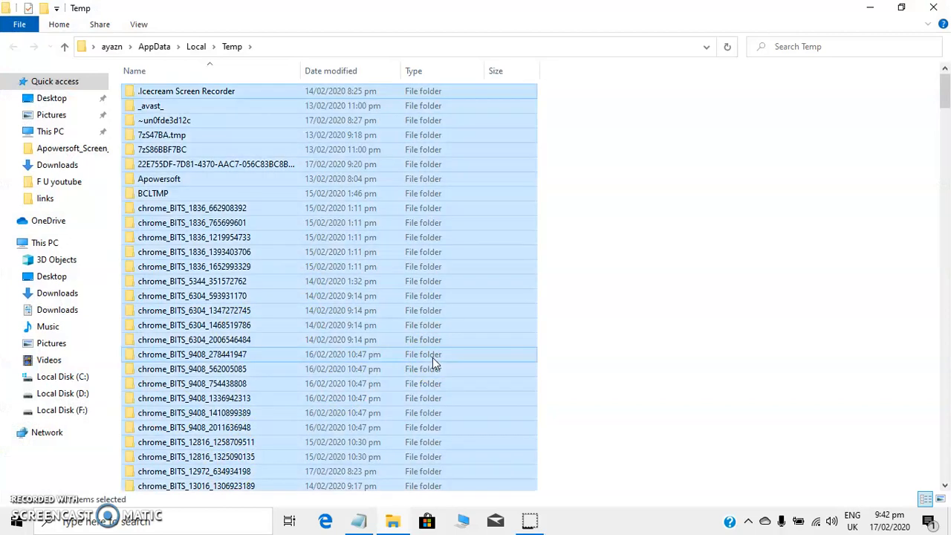
key("Delete")
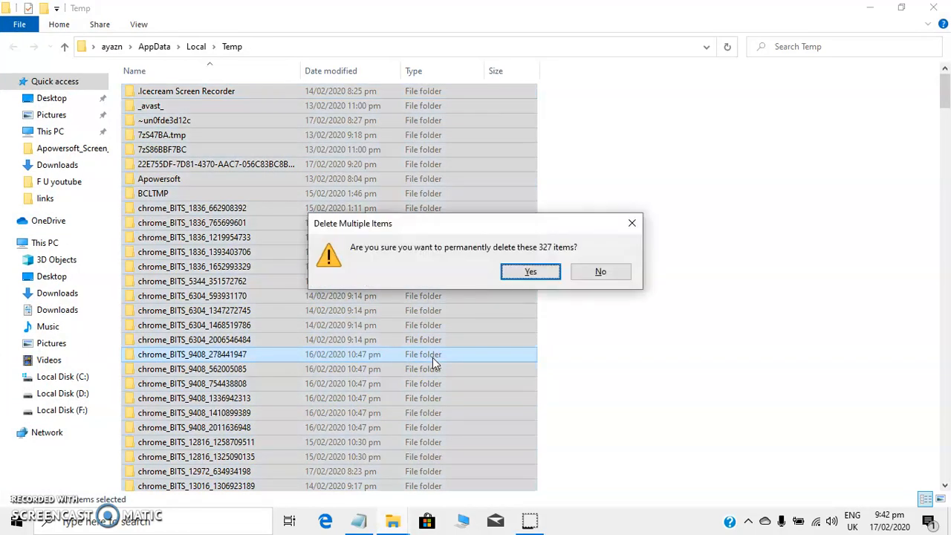
left_click(530, 271)
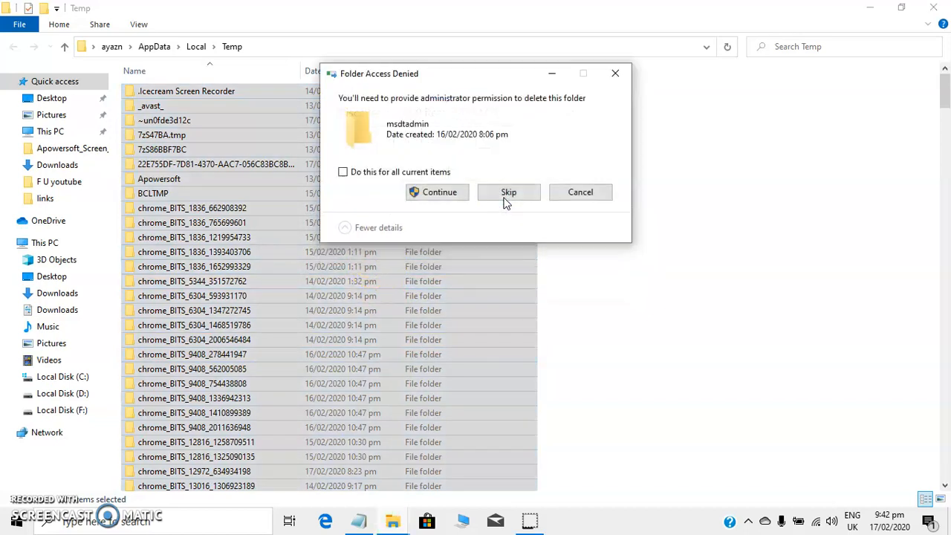
left_click(509, 192)
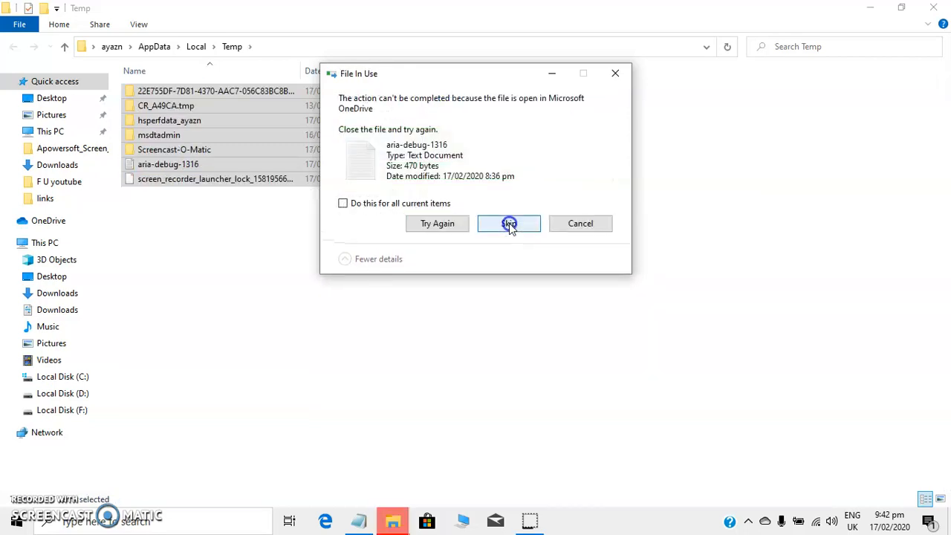
Step: Skip the in-use aria-debug, recorder lock, AppxProvider.dll and DismCore.dll files, then stop
left_click(510, 223)
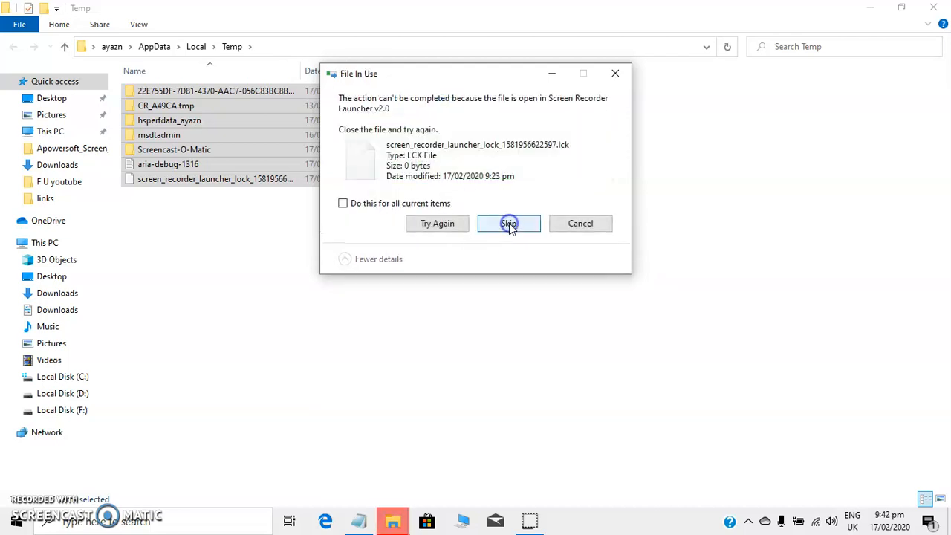
left_click(509, 223)
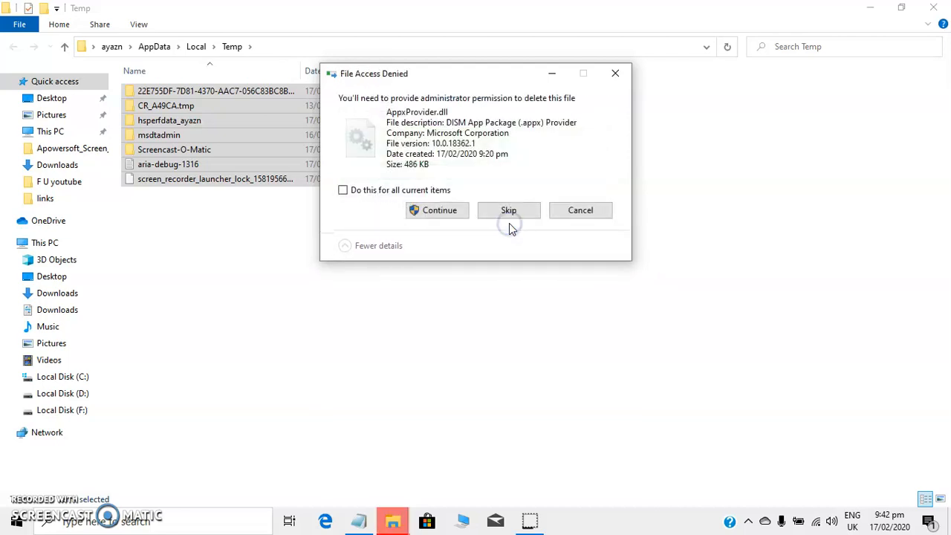
left_click(509, 209)
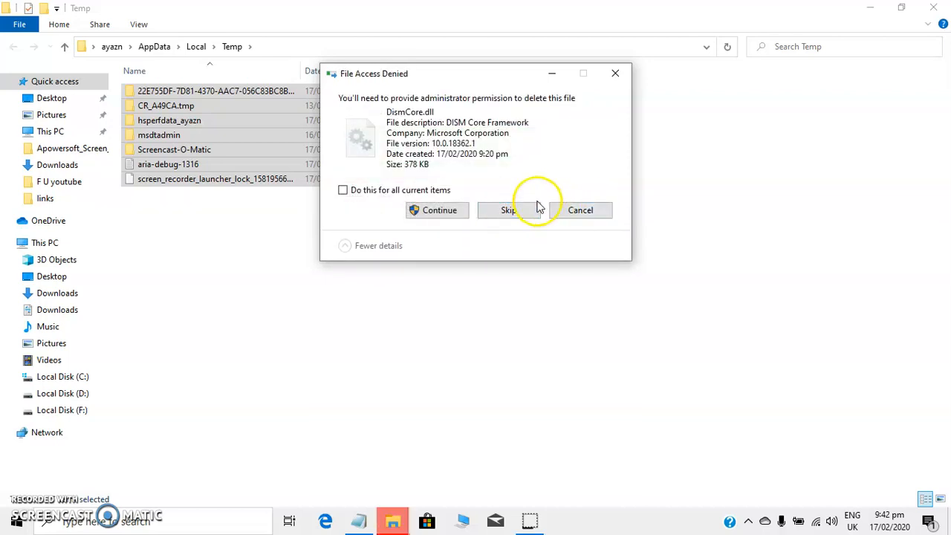
left_click(581, 209)
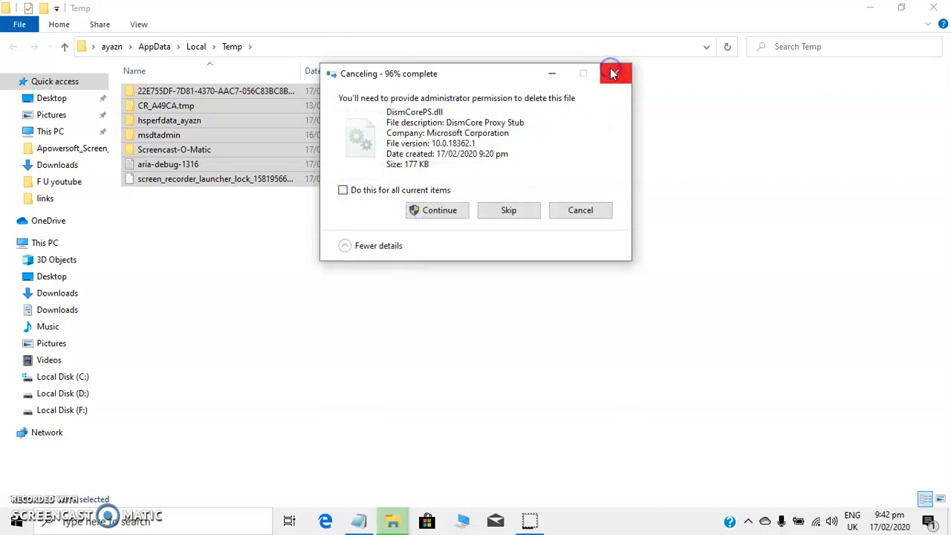
left_click(613, 73)
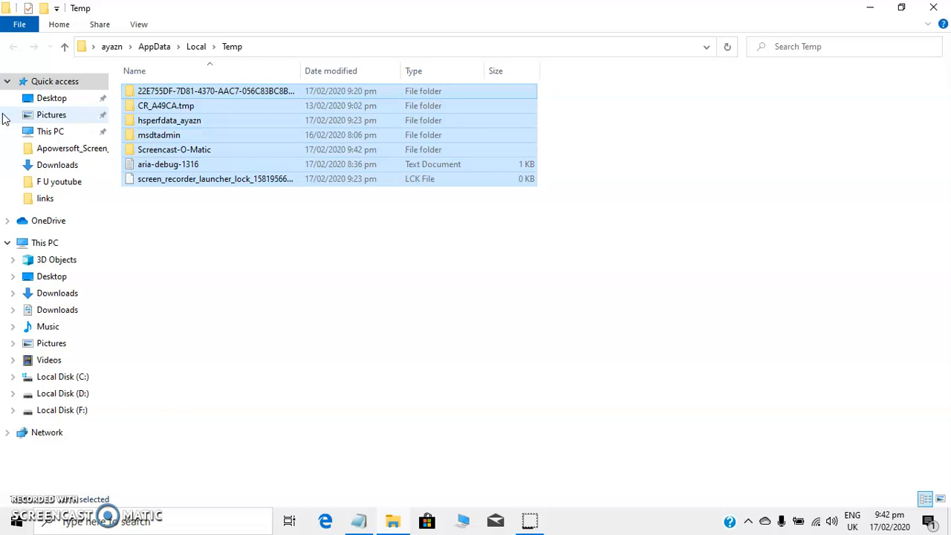
mouse_move(602, 10)
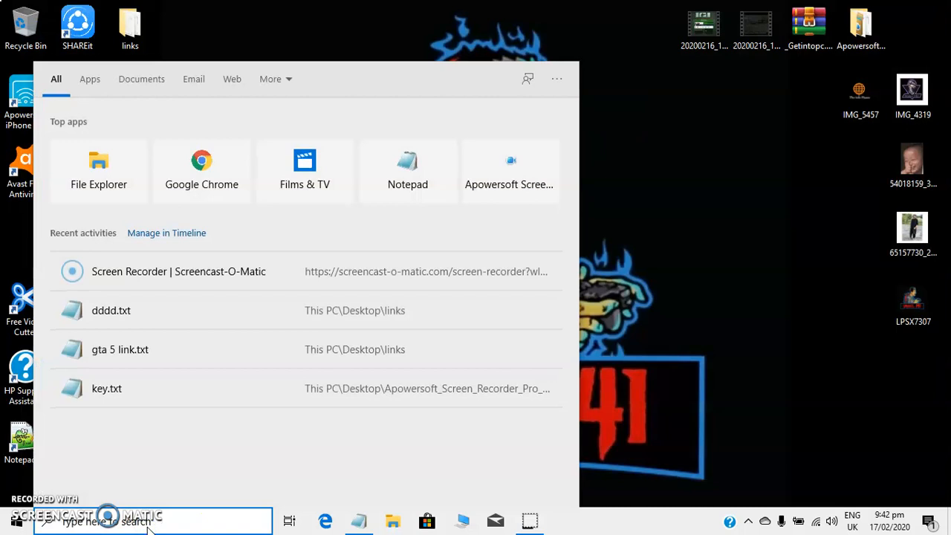
Step: Enter 'prefetch' in the Run box and submit it to open the Prefetch folder
type("pr")
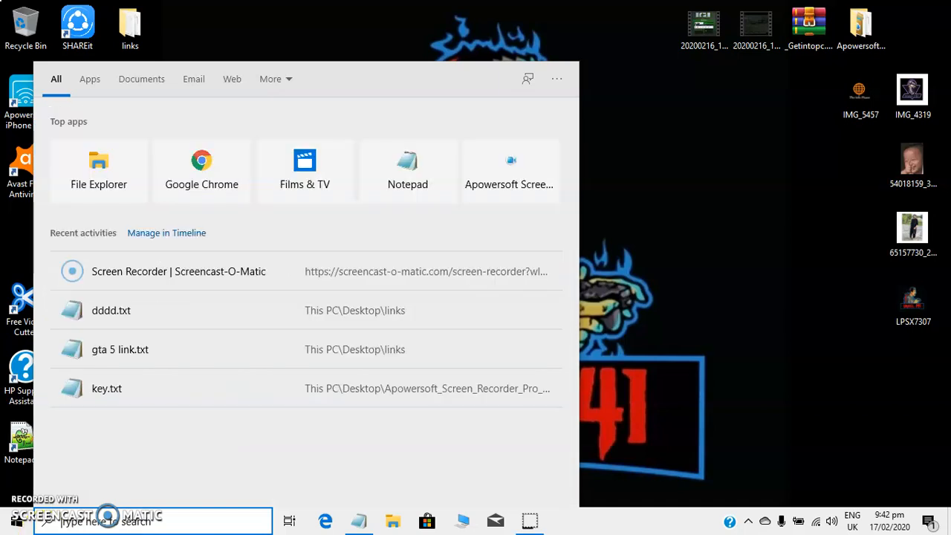
type("run")
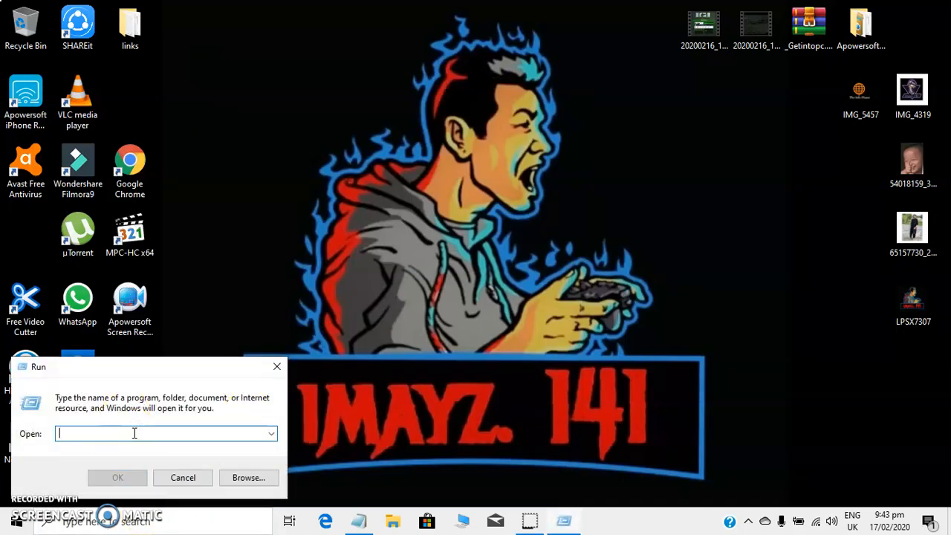
type("prefetch")
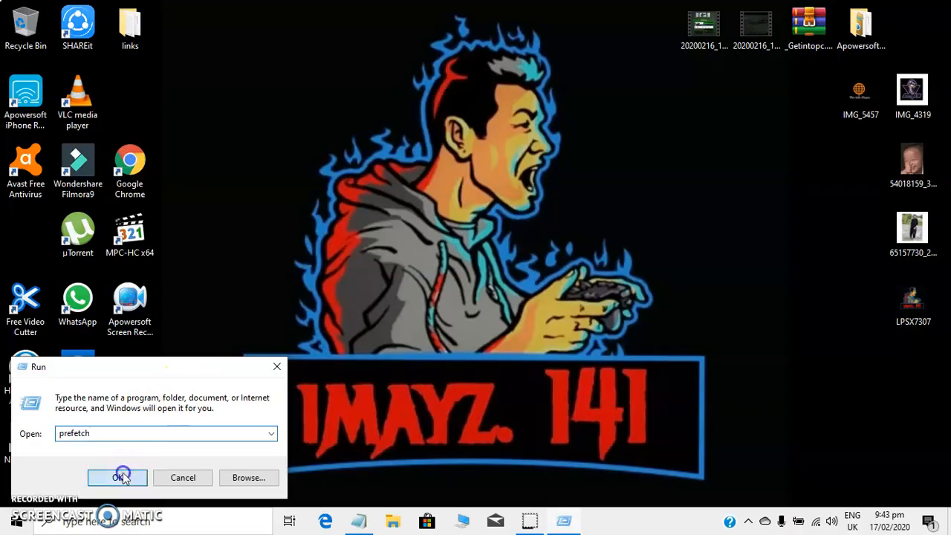
left_click(117, 477)
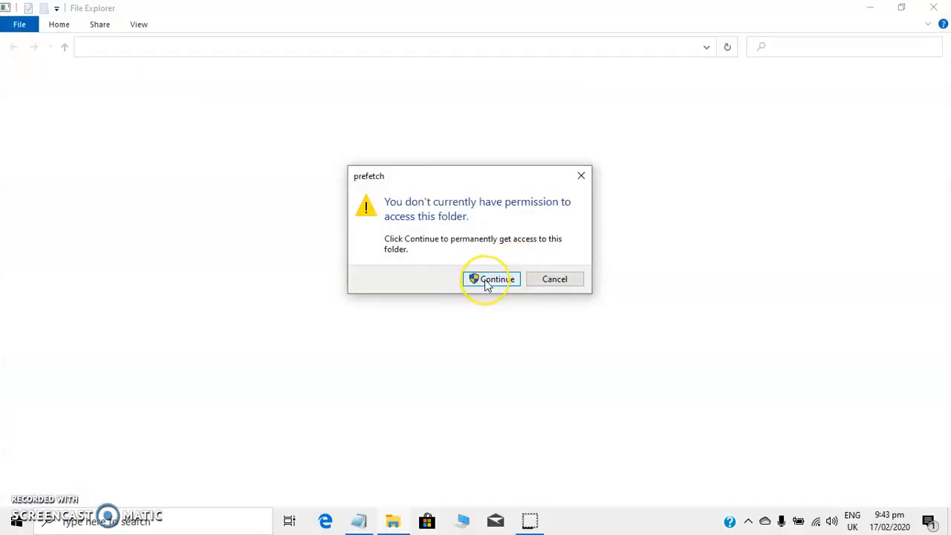
Step: Continue through the permission prompt to reveal the Prefetch folder's PF files
left_click(496, 278)
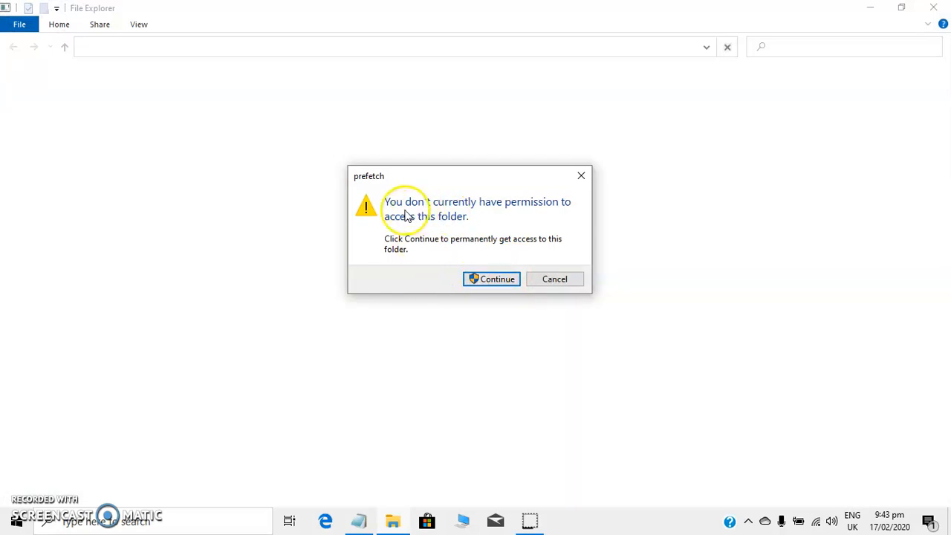
mouse_move(478, 275)
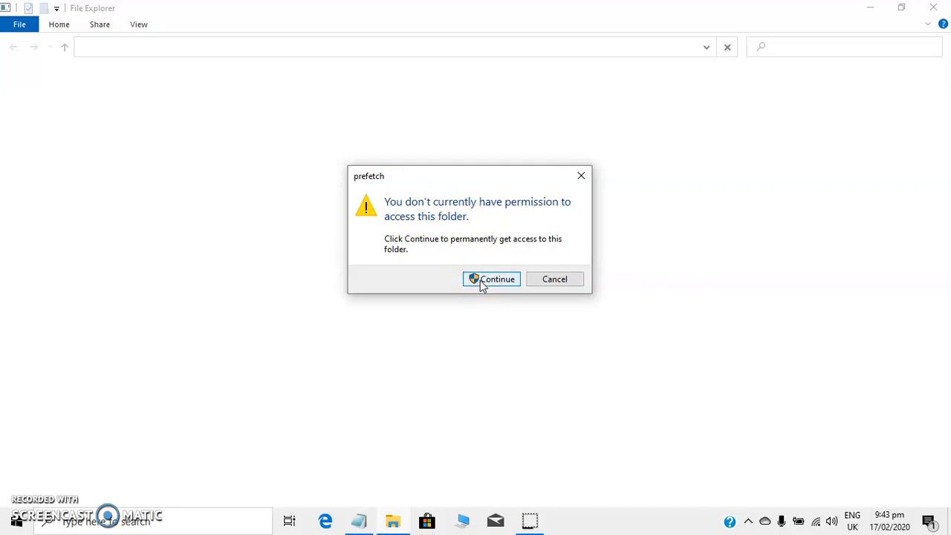
left_click(491, 278)
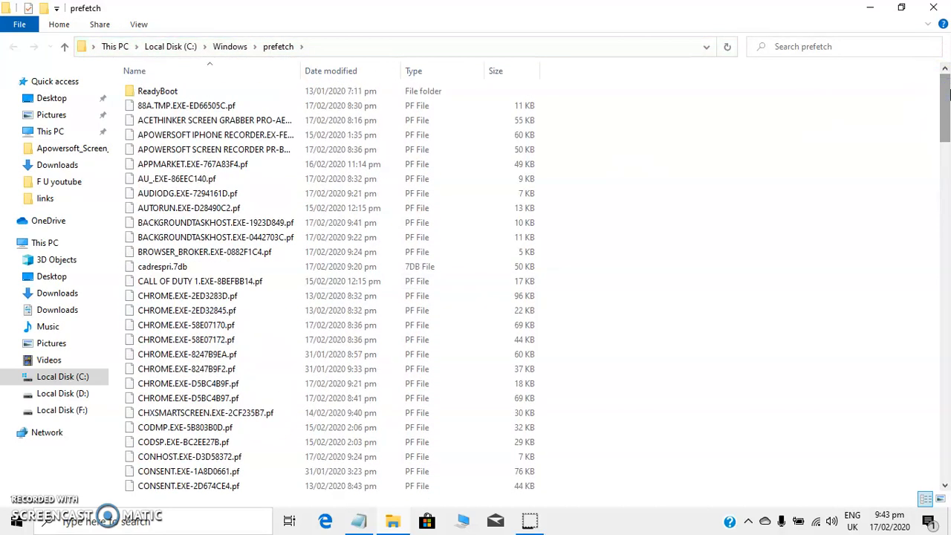
Step: Permanently delete all 166 Prefetch items, skipping the in-use PfPre_fd27eda2.mkd file
key("ctrl+a")
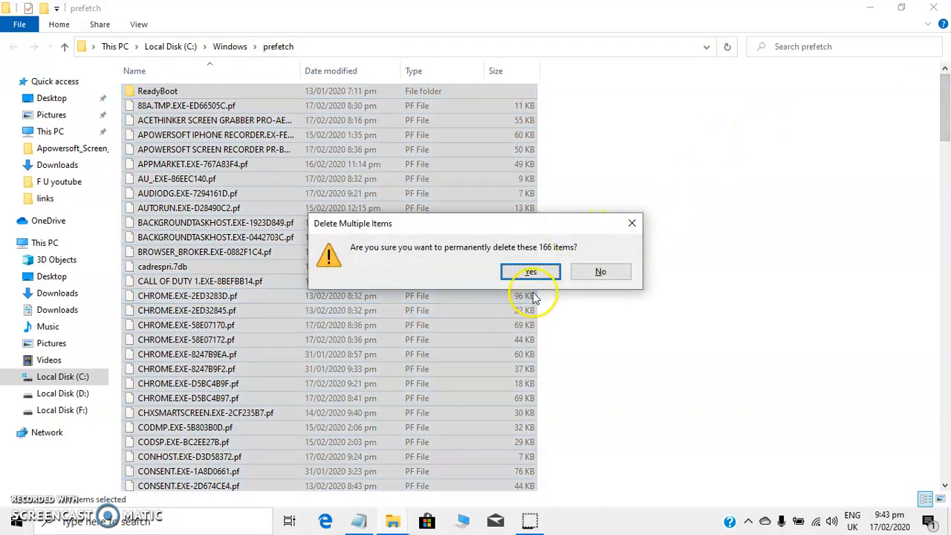
left_click(531, 272)
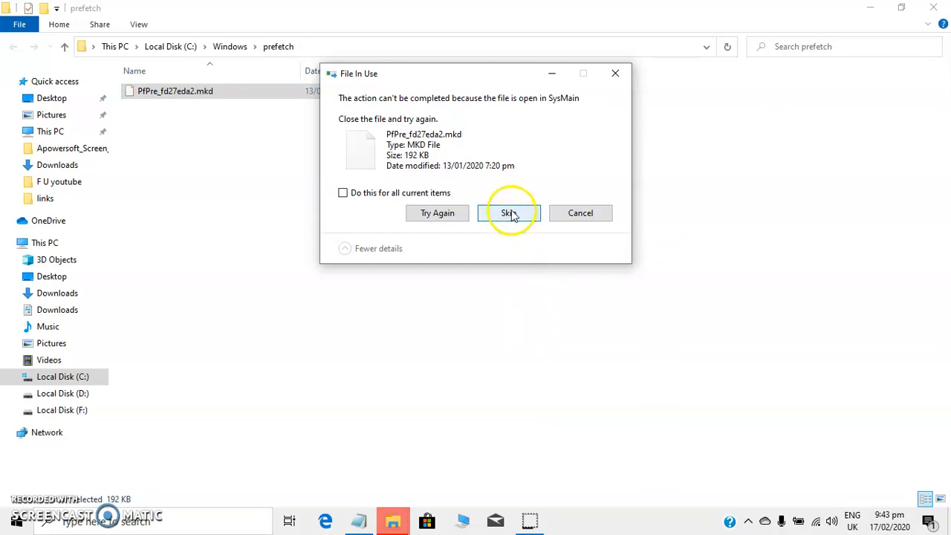
left_click(510, 213)
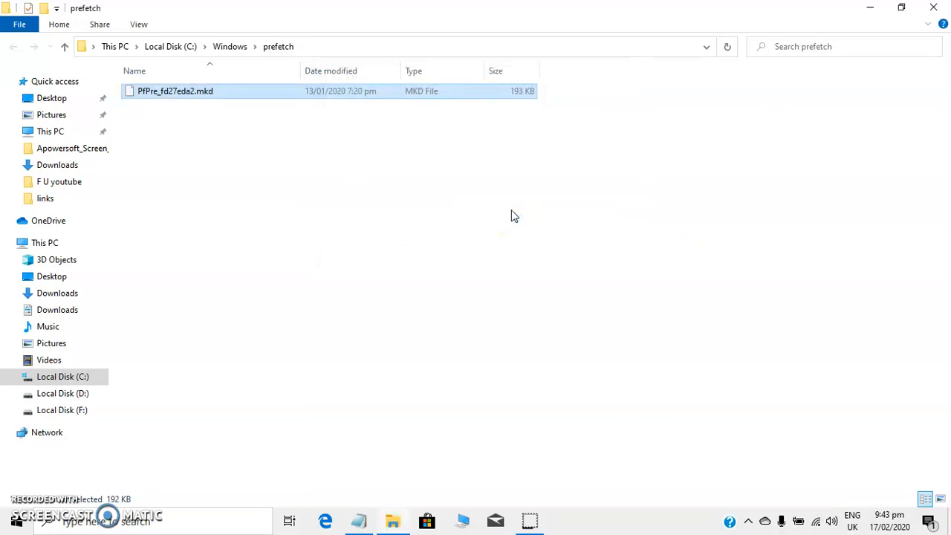